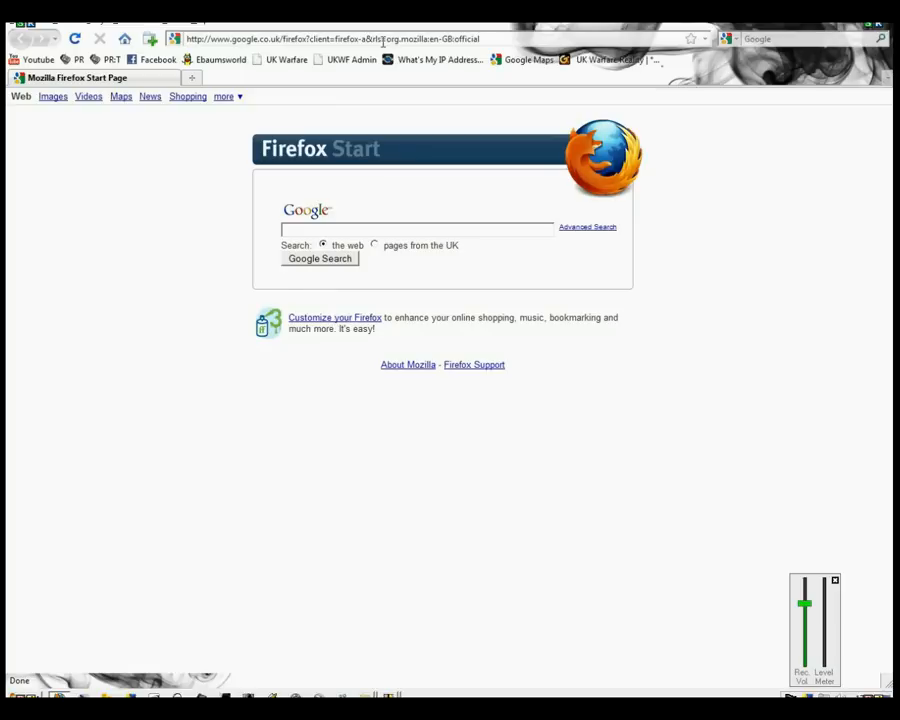
# Step: Download the PR Mumble beta installer from sendspace.com/file/icl34n and save the file
pyautogui.write('http://www.sendspace.com/file/icl34n')
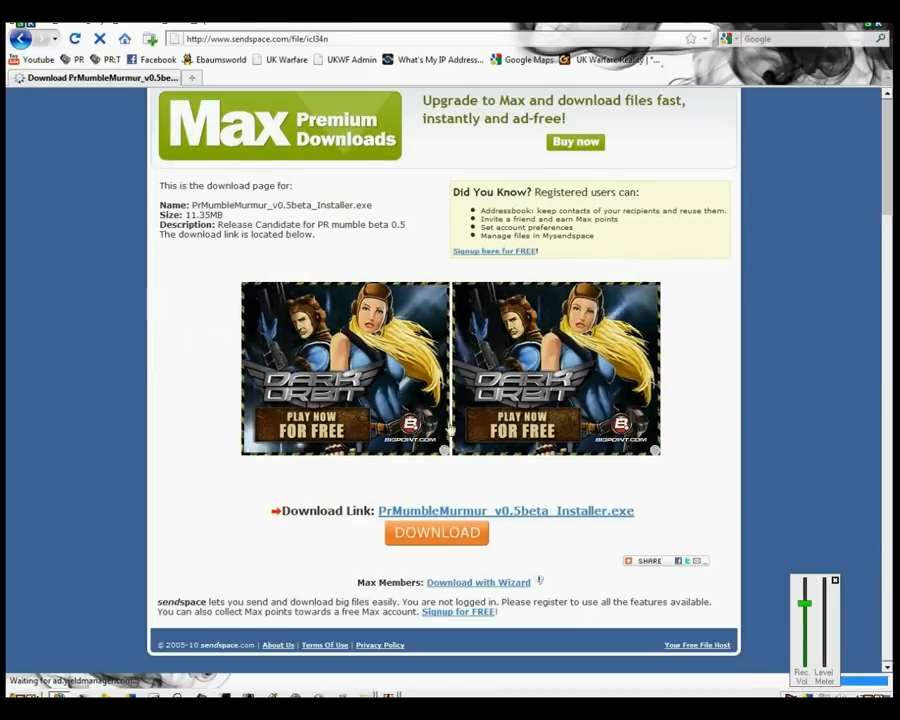
pyautogui.click(505, 511)
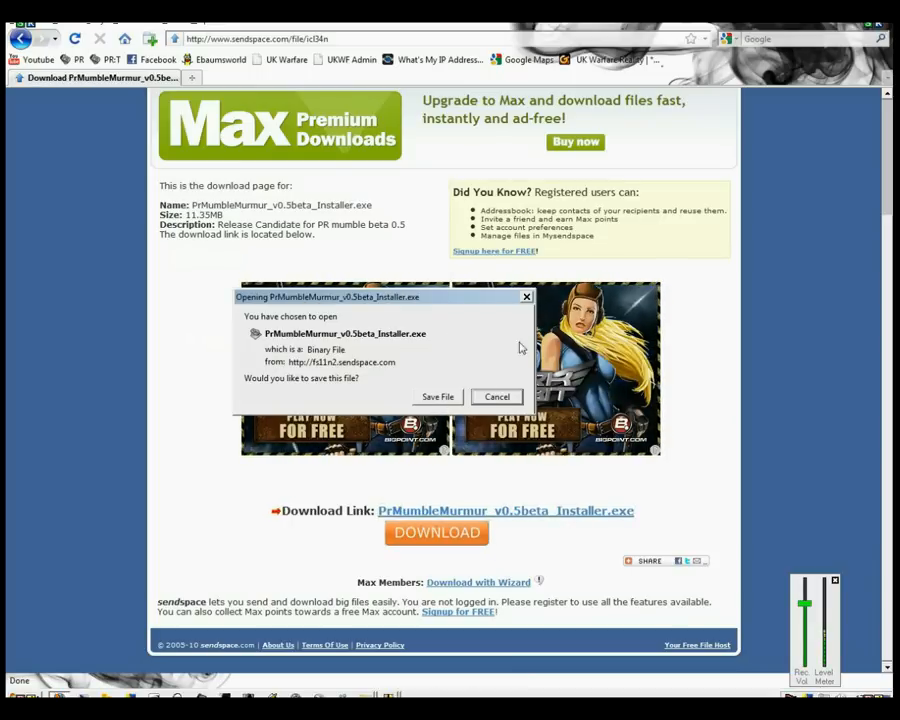
pyautogui.click(437, 397)
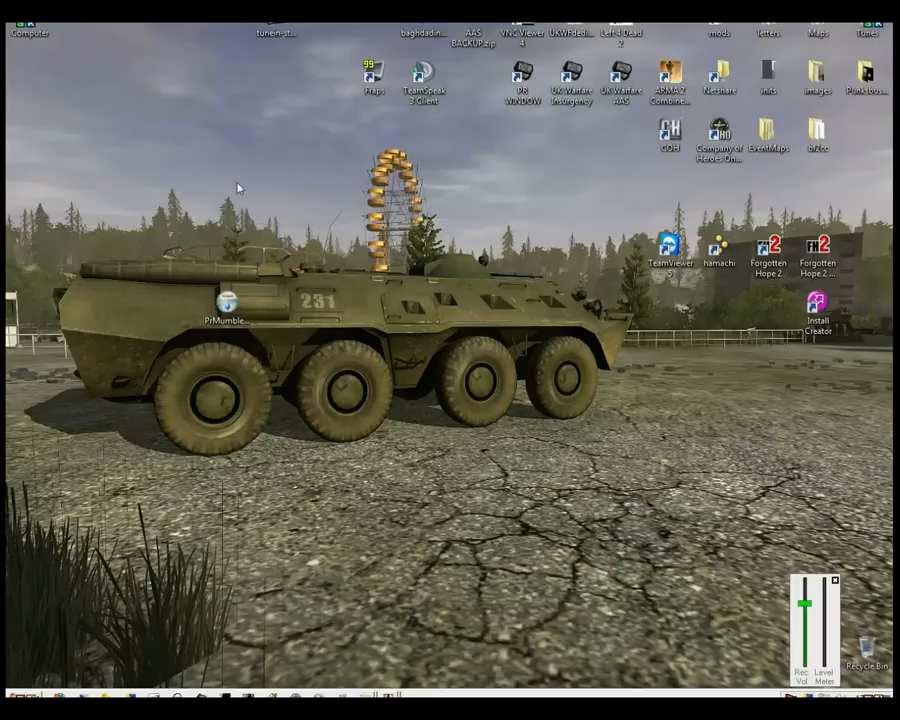
# Step: Install the Mumble client in the default folder after accepting the GPL, without auto-launching Mumble
pyautogui.doubleClick(227, 303)
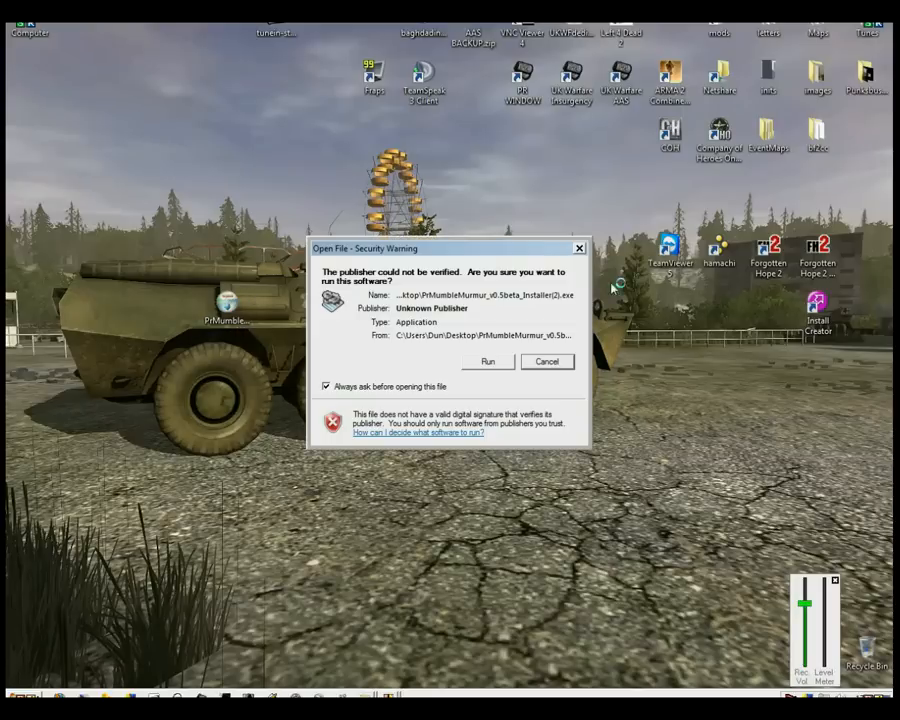
pyautogui.click(487, 361)
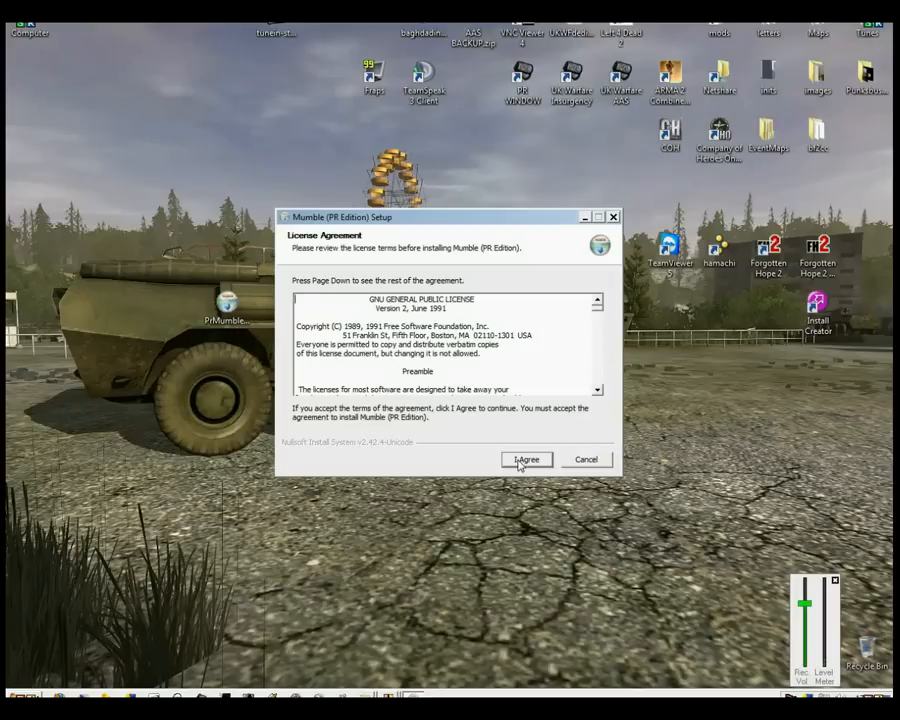
pyautogui.click(526, 459)
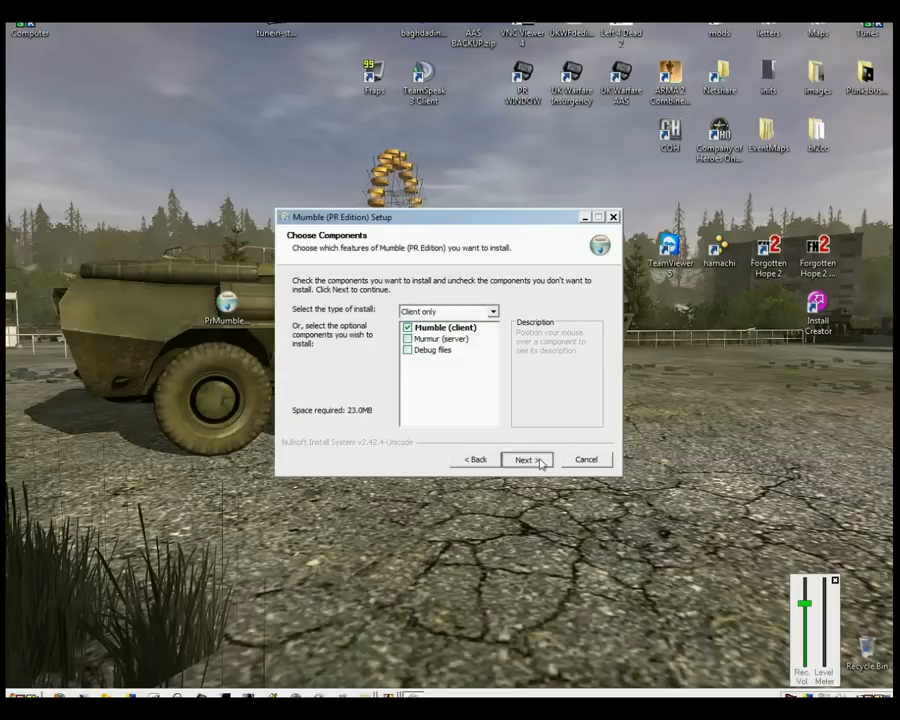
pyautogui.click(524, 459)
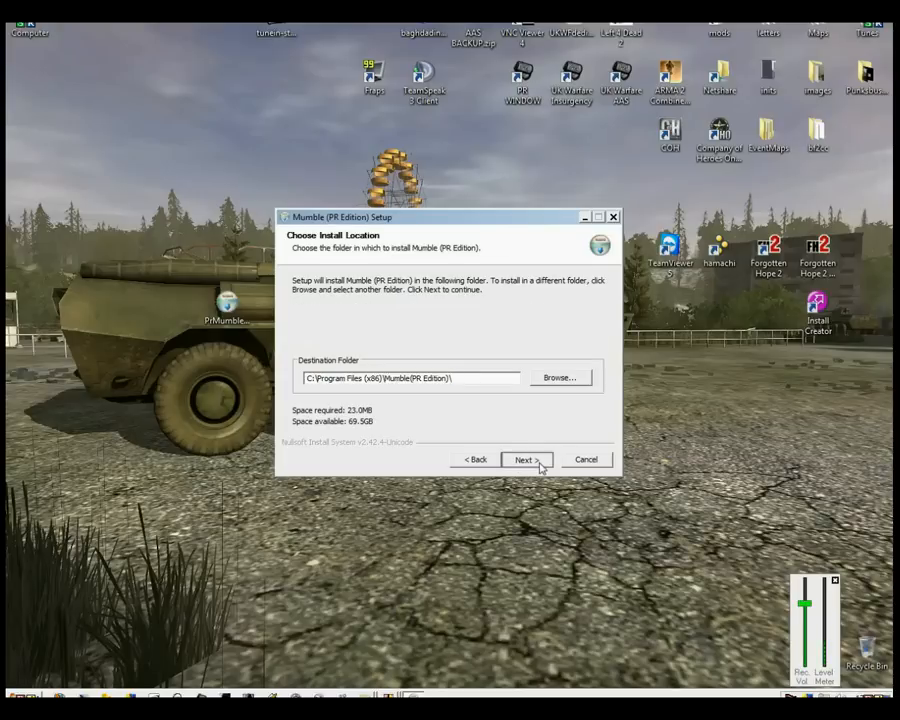
pyautogui.click(524, 459)
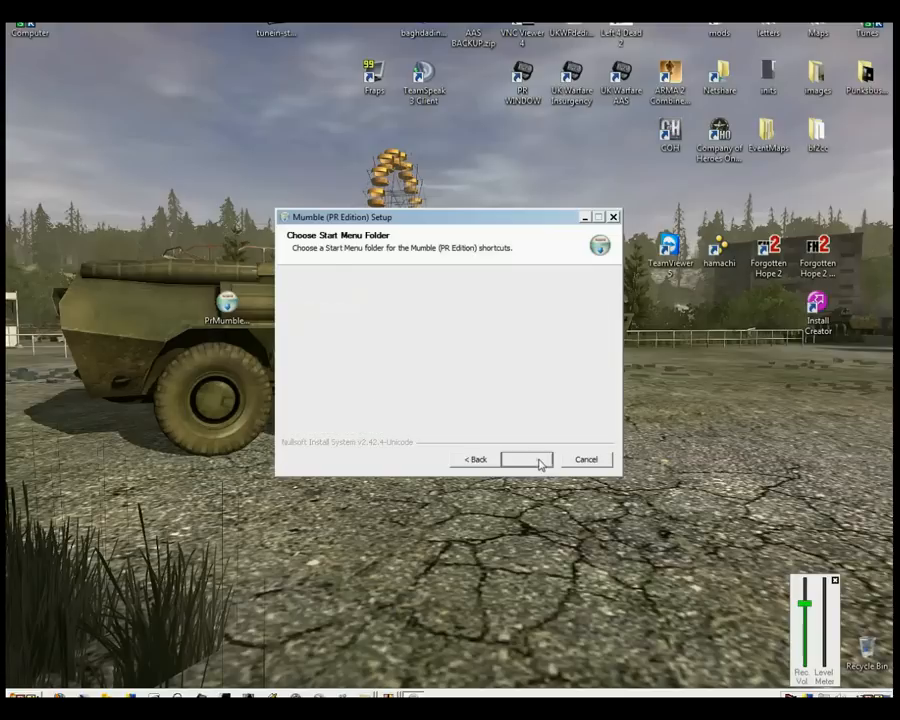
pyautogui.click(525, 459)
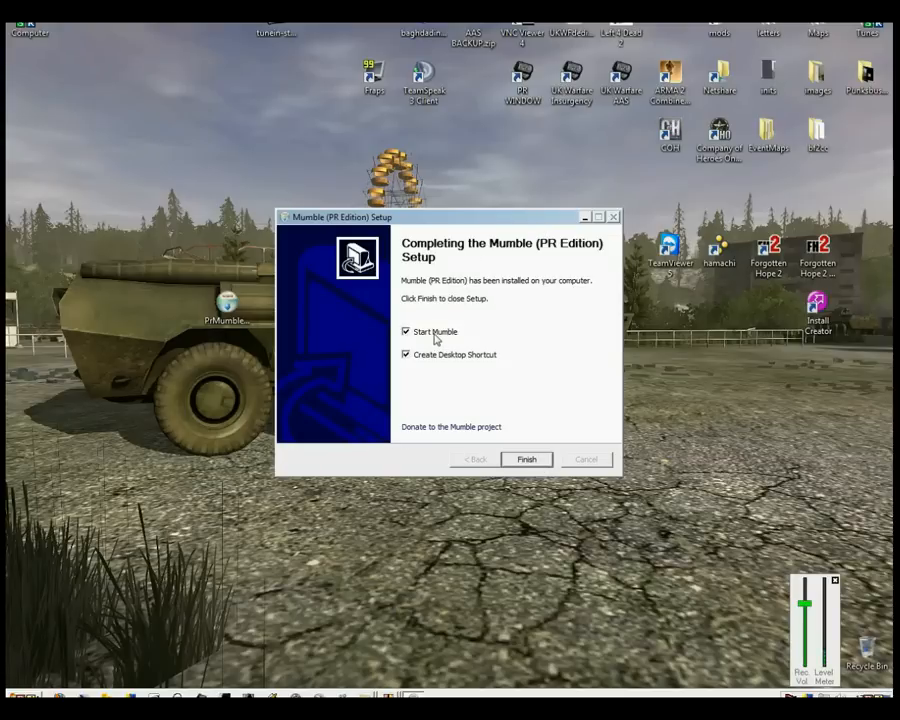
pyautogui.click(406, 331)
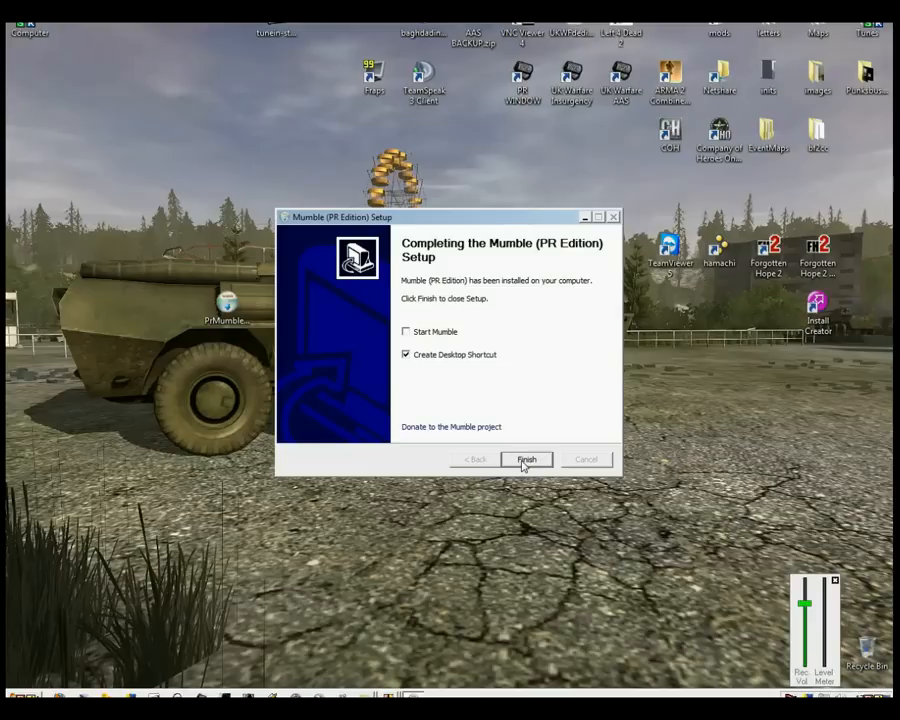
pyautogui.click(527, 459)
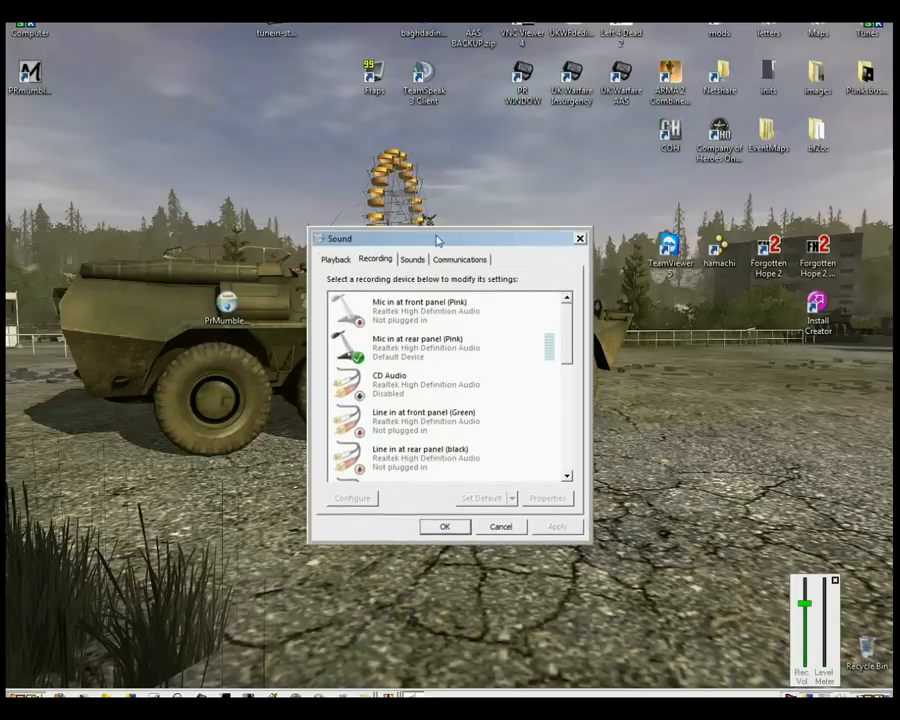
# Step: Set the Sound panel's communications activity option to Do nothing
pyautogui.moveTo(435, 239); pyautogui.dragTo(420, 248)
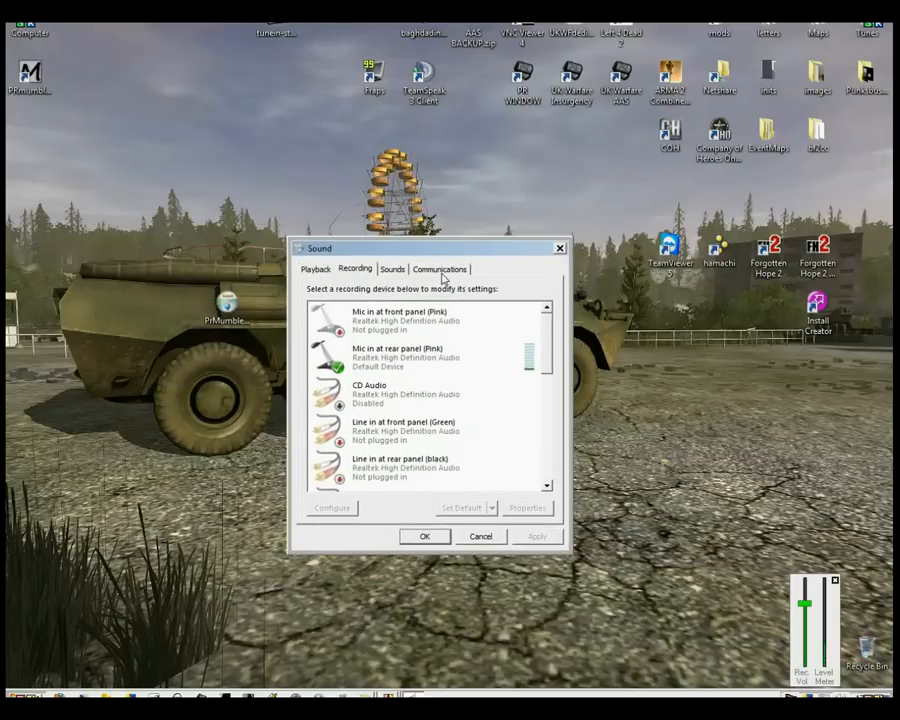
pyautogui.click(439, 268)
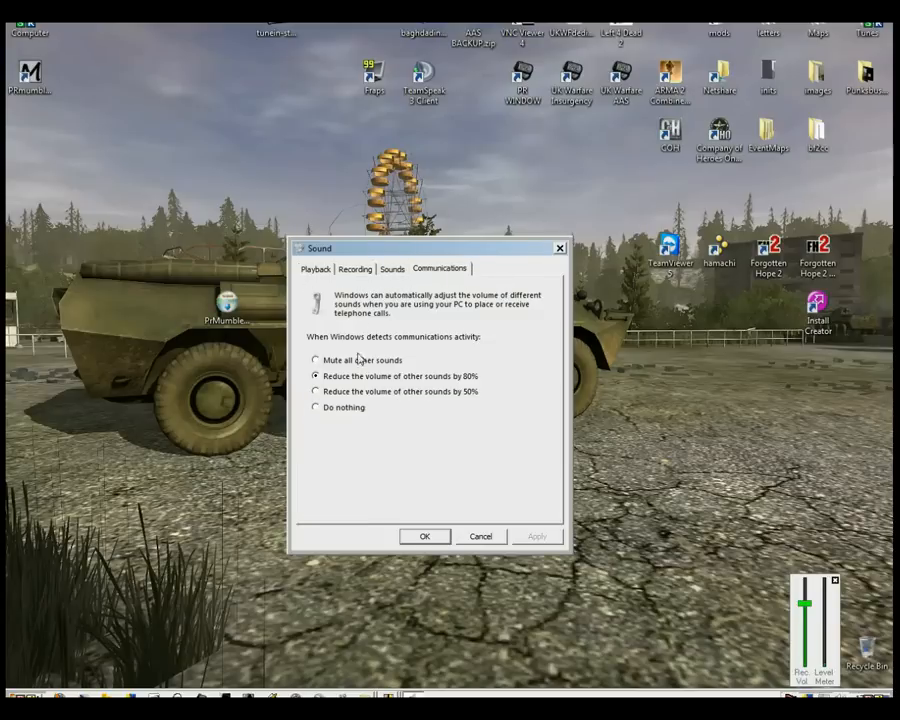
pyautogui.click(316, 407)
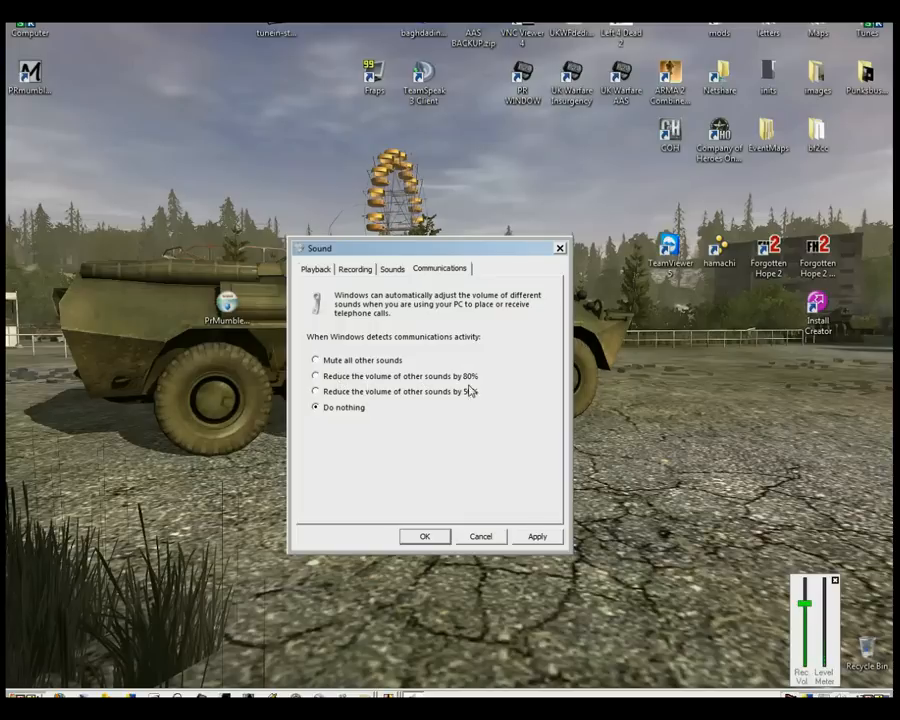
pyautogui.moveTo(406, 401)
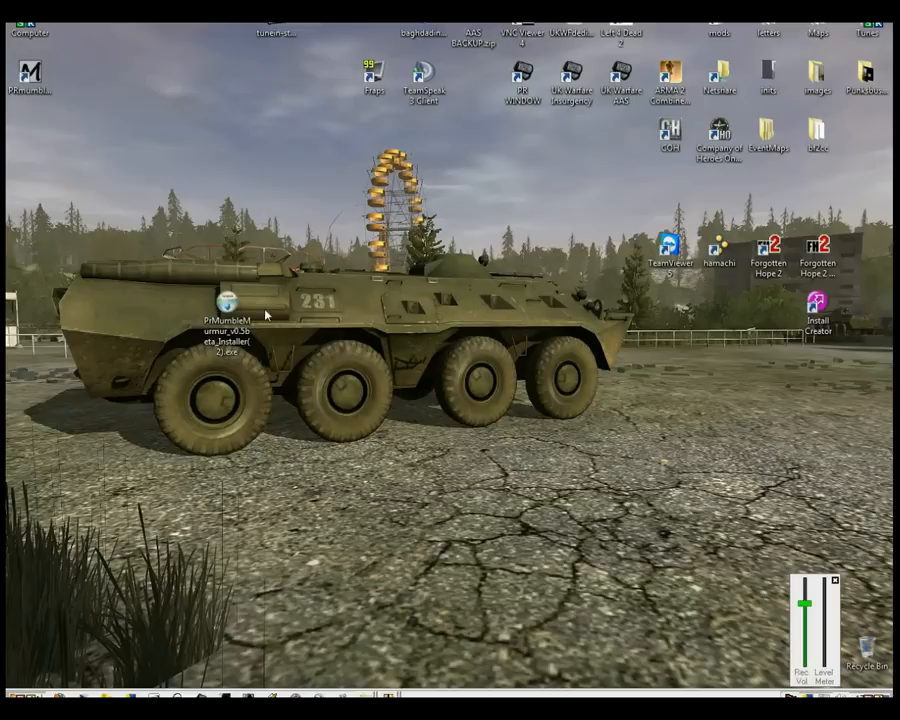
pyautogui.moveTo(458, 494)
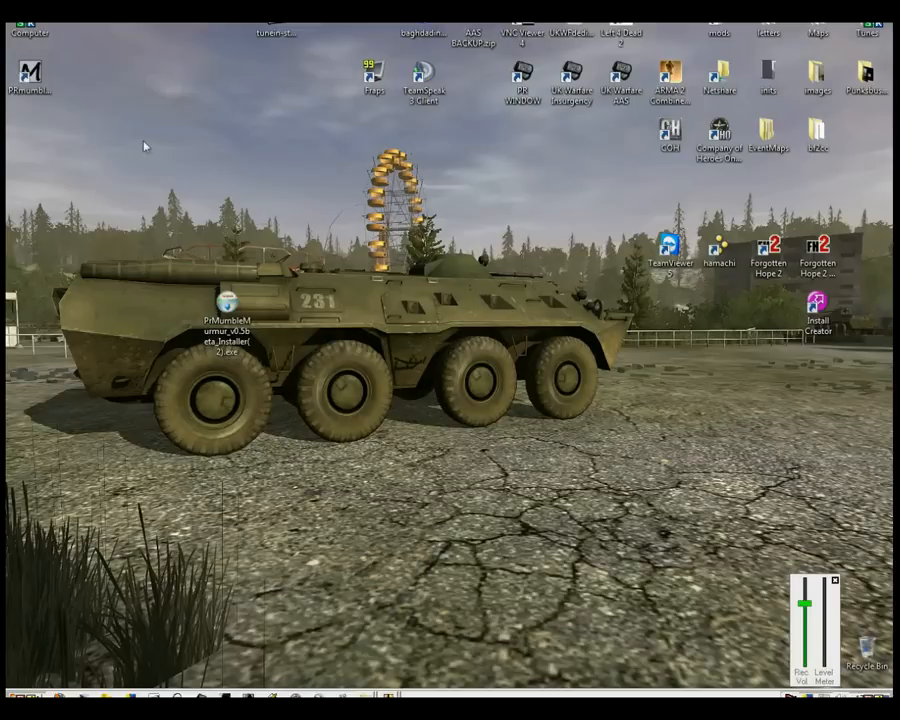
# Step: Enable Run this program as an administrator in the PRmumble shortcut's Compatibility settings
pyautogui.rightClick(66, 75)
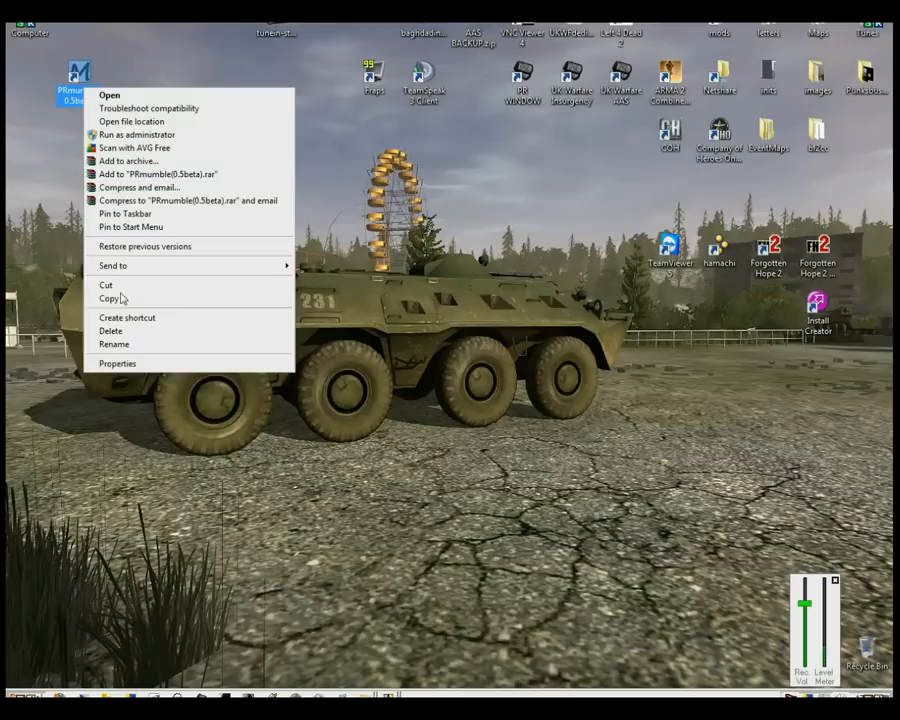
pyautogui.click(117, 363)
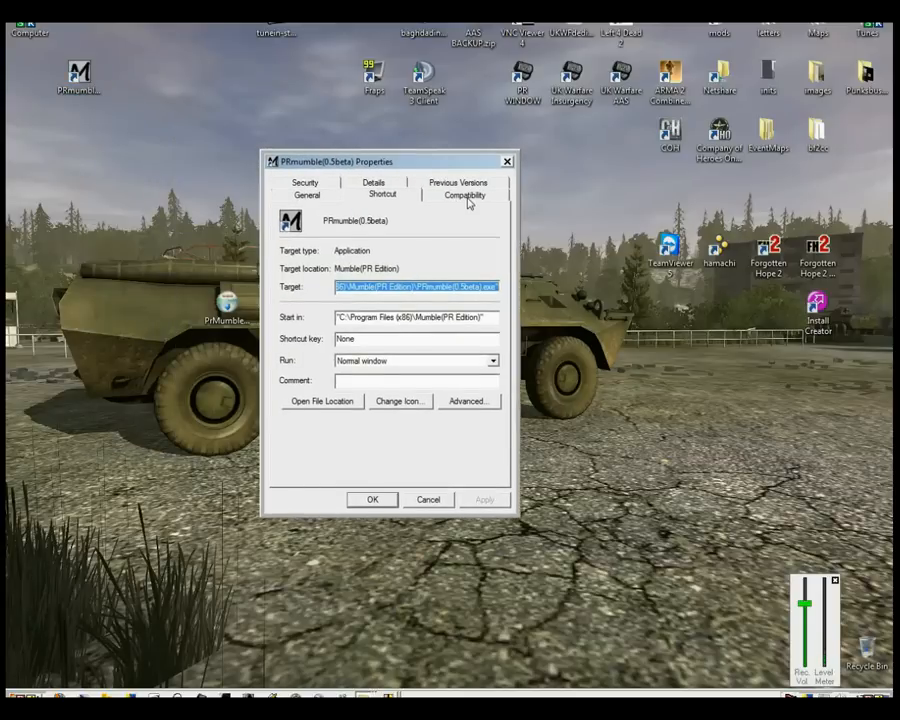
pyautogui.click(464, 194)
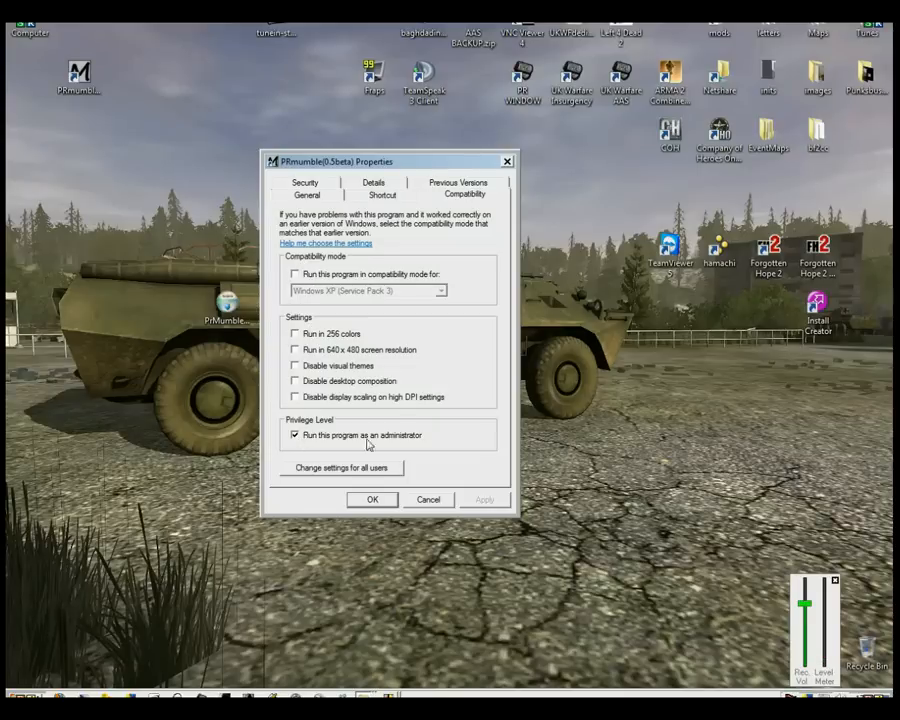
pyautogui.click(371, 499)
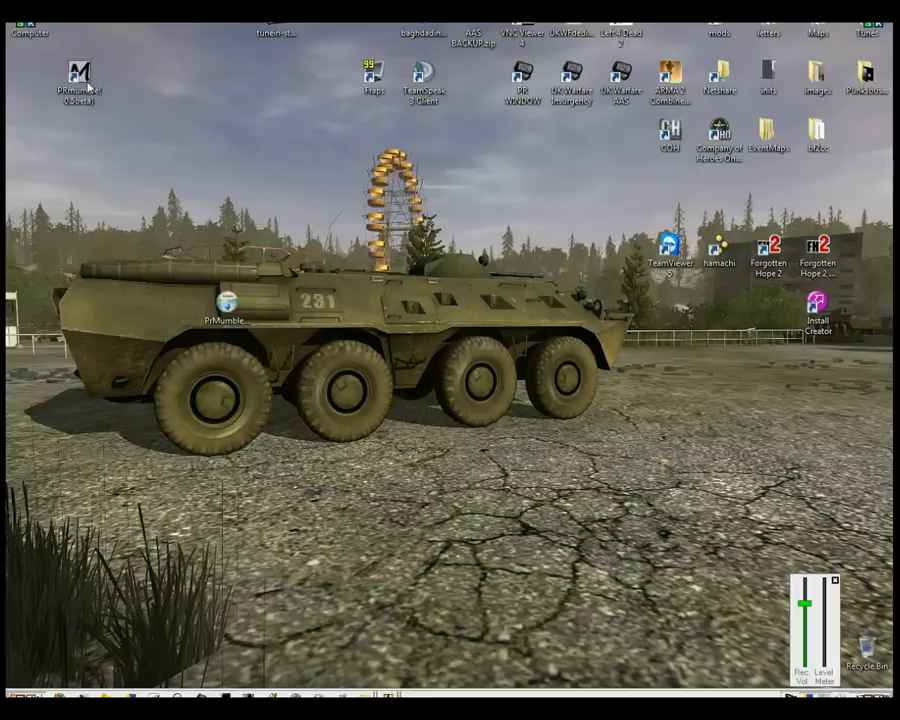
pyautogui.click(78, 75)
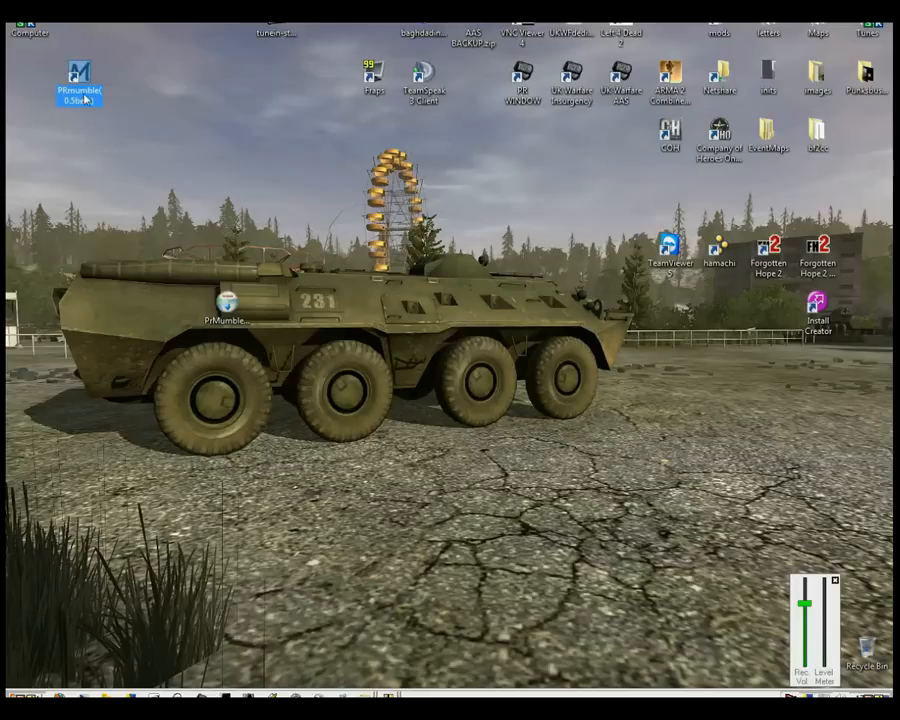
pyautogui.moveTo(540, 205)
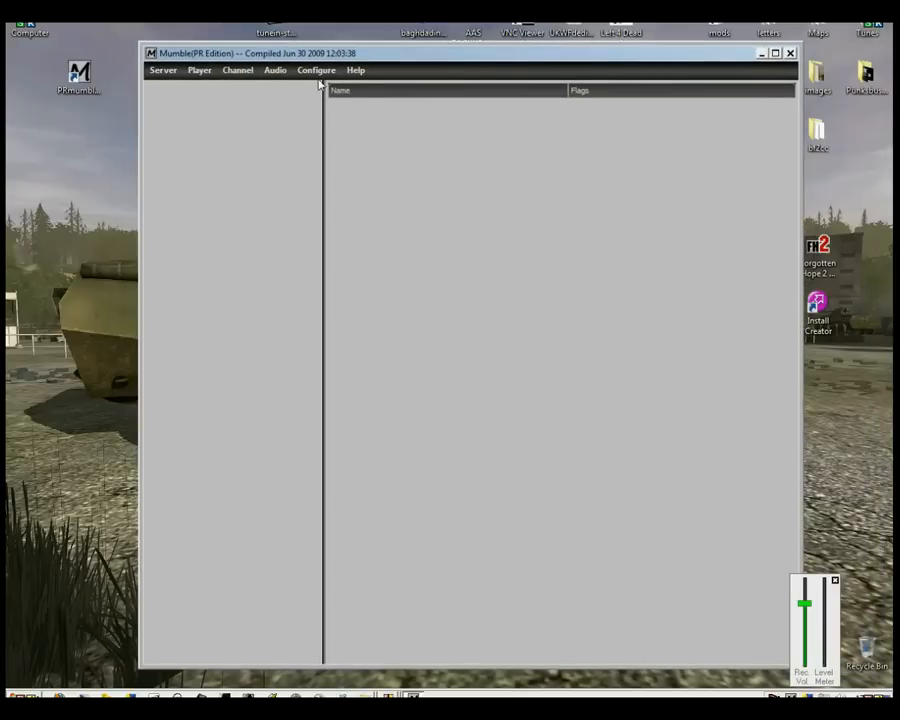
# Step: Open Mumble's Server > Connect dialog listing the Project Reality Official Mumble Server
pyautogui.click(316, 70)
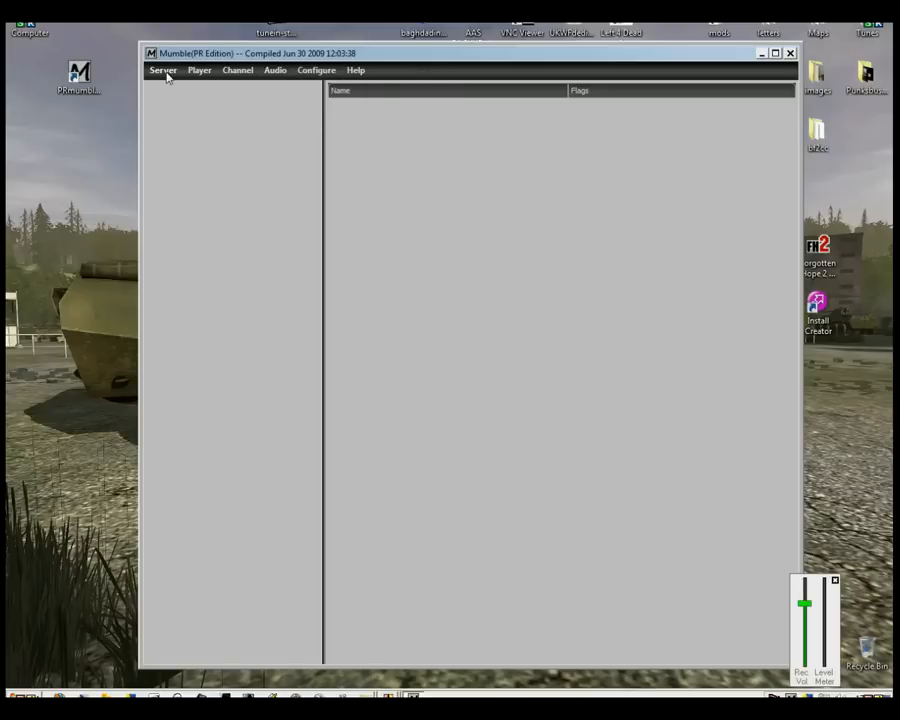
pyautogui.click(162, 70)
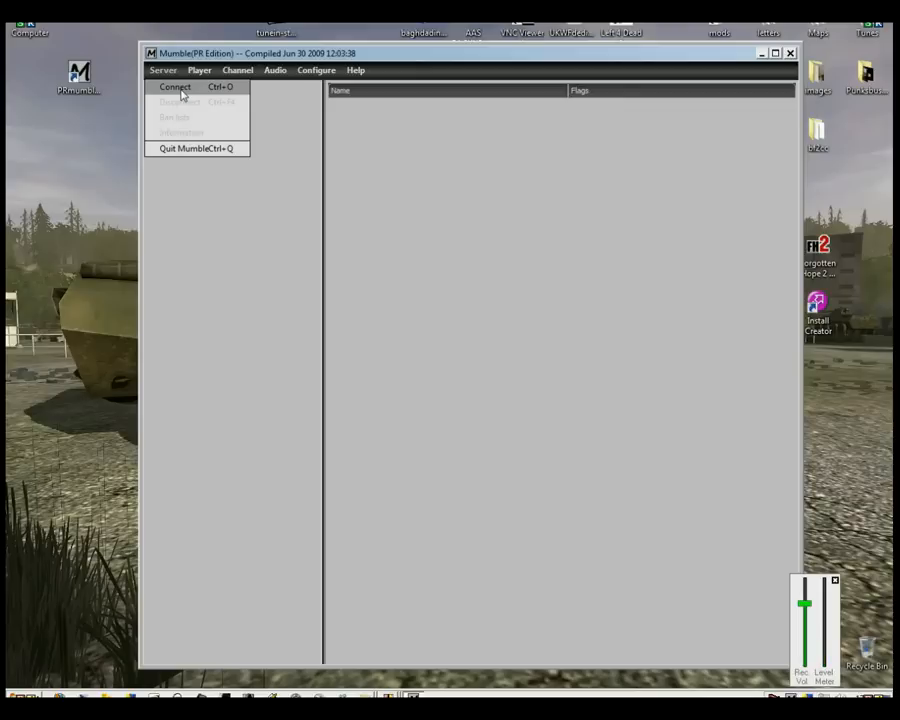
pyautogui.click(175, 86)
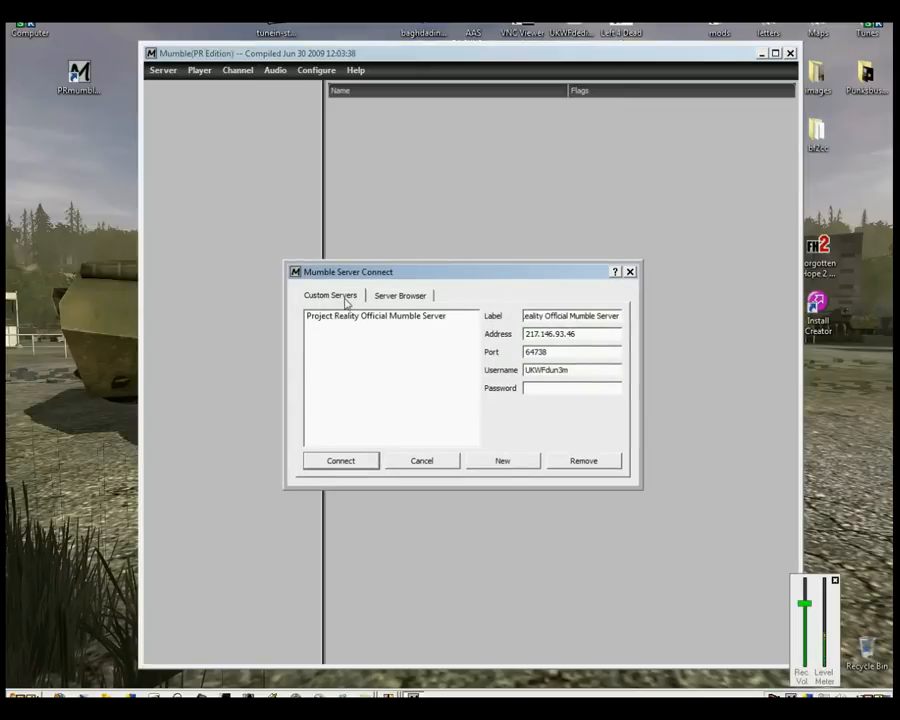
# Step: Check the server browser, return to Custom Servers, and enter a new username
pyautogui.click(400, 295)
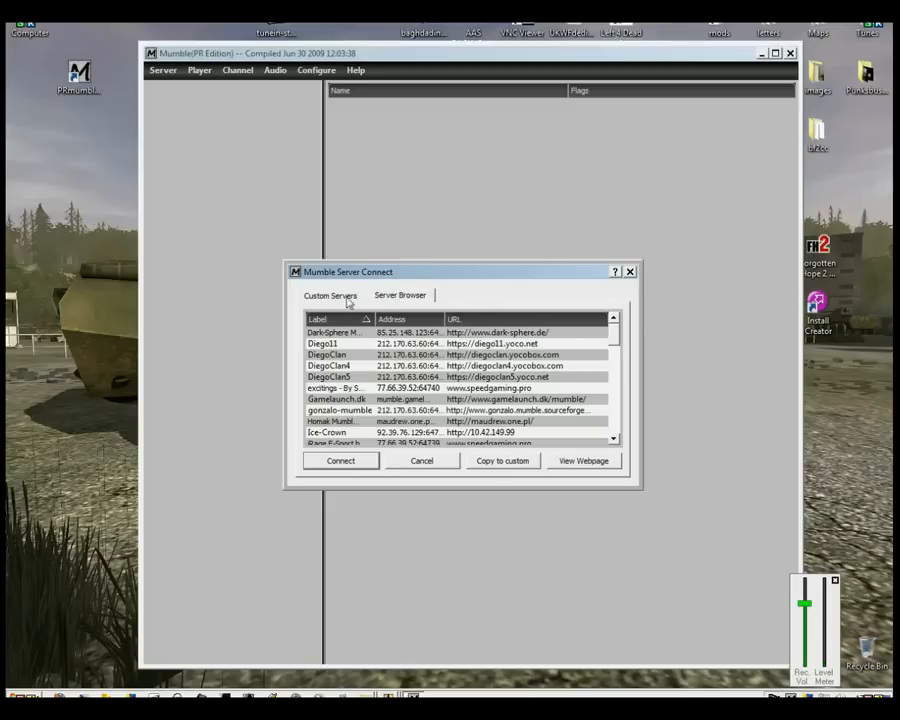
pyautogui.click(330, 294)
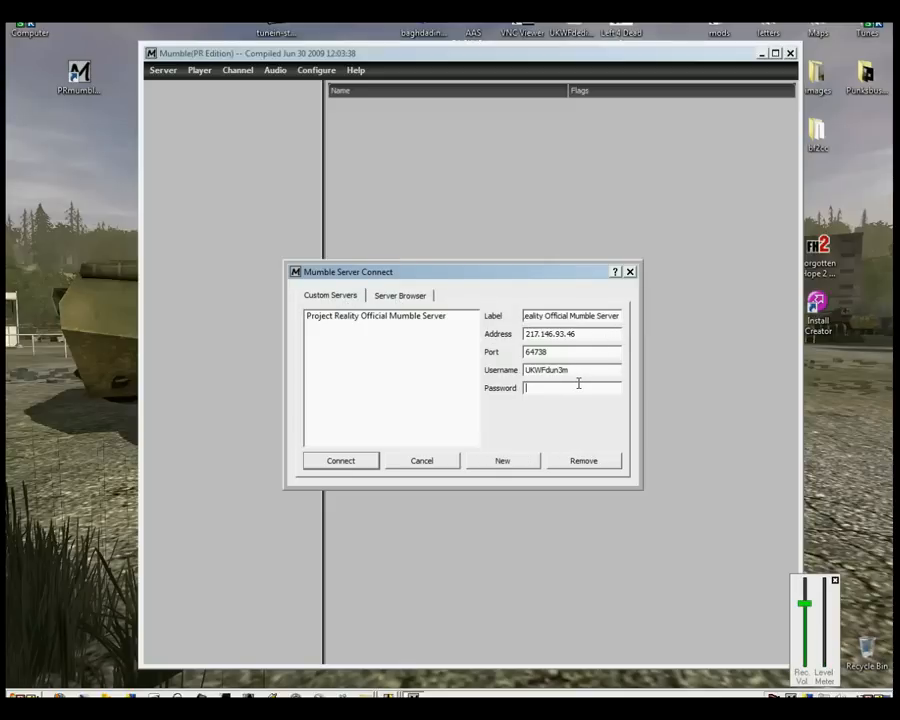
pyautogui.moveTo(574, 371)
pyautogui.write('J')
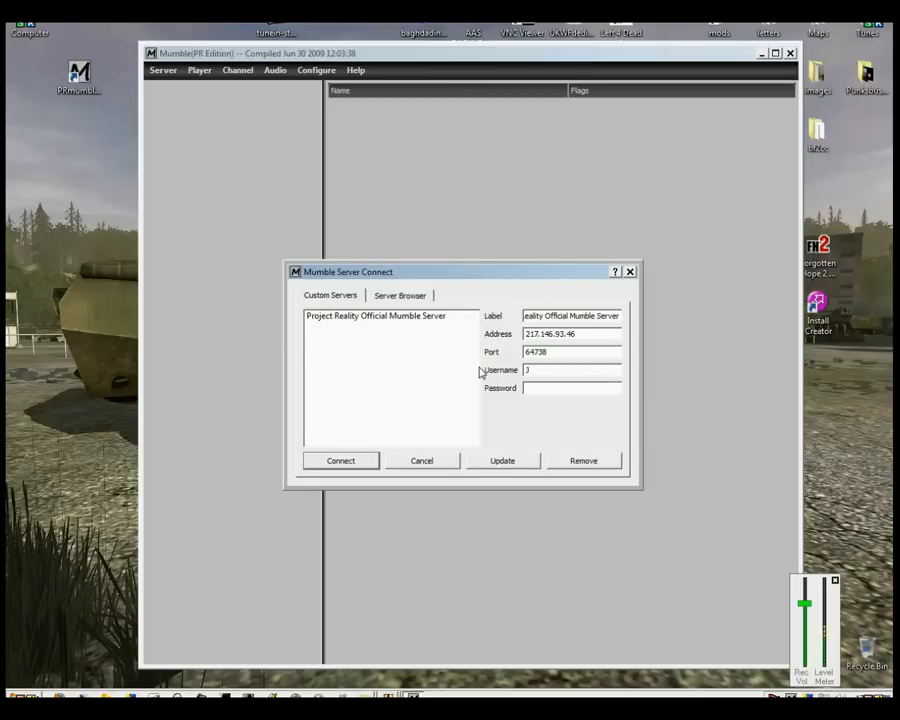
pyautogui.write('oe')
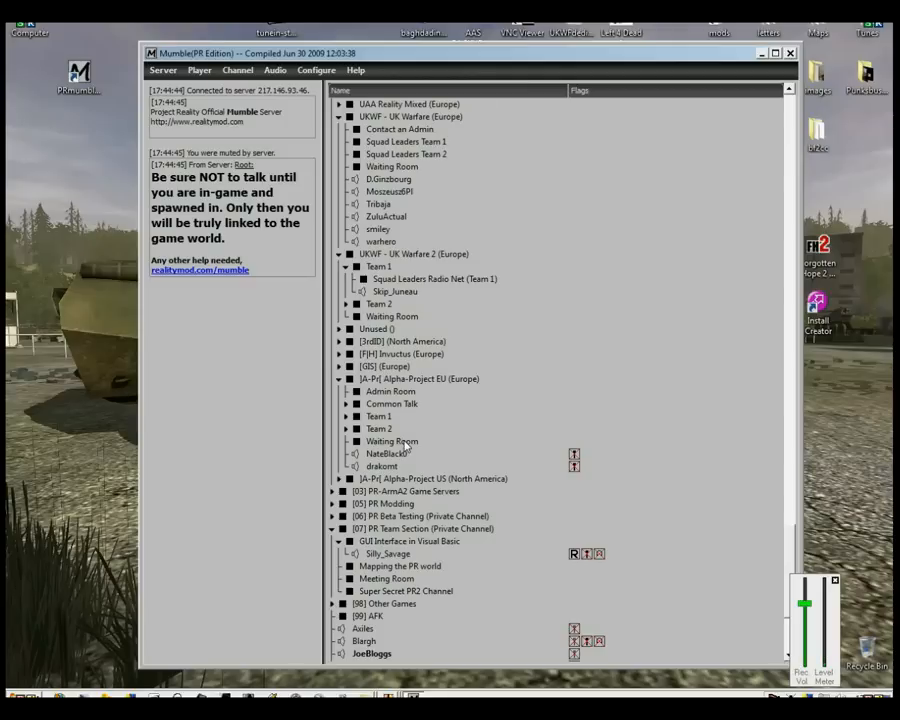
# Step: Scroll the channel tree down to the UKWF - UK Warfare (Europe) channel
pyautogui.scroll(-3)
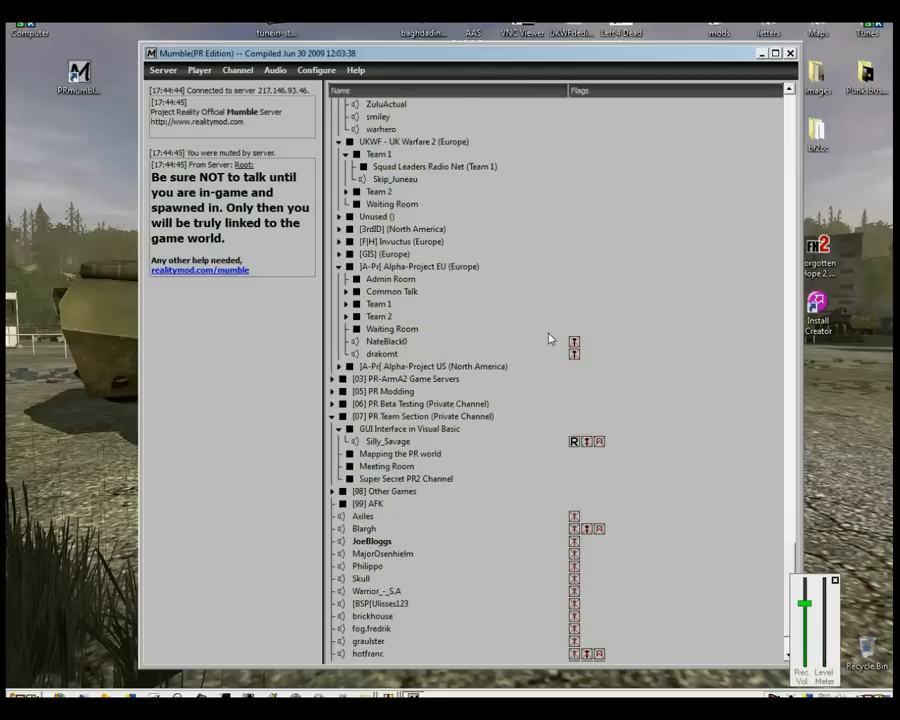
pyautogui.scroll(-3)
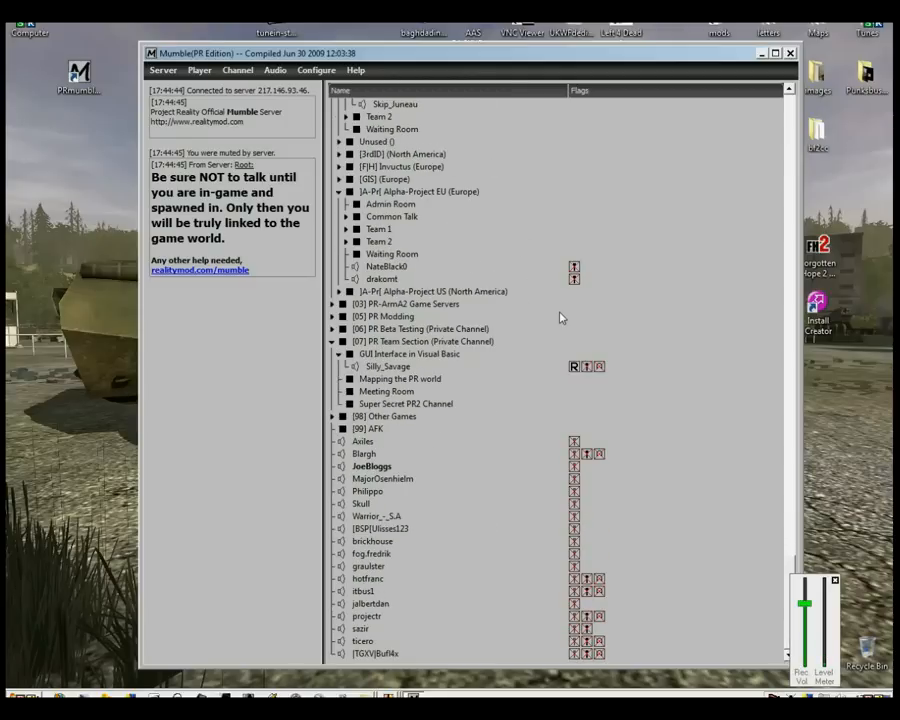
pyautogui.scroll(-3)
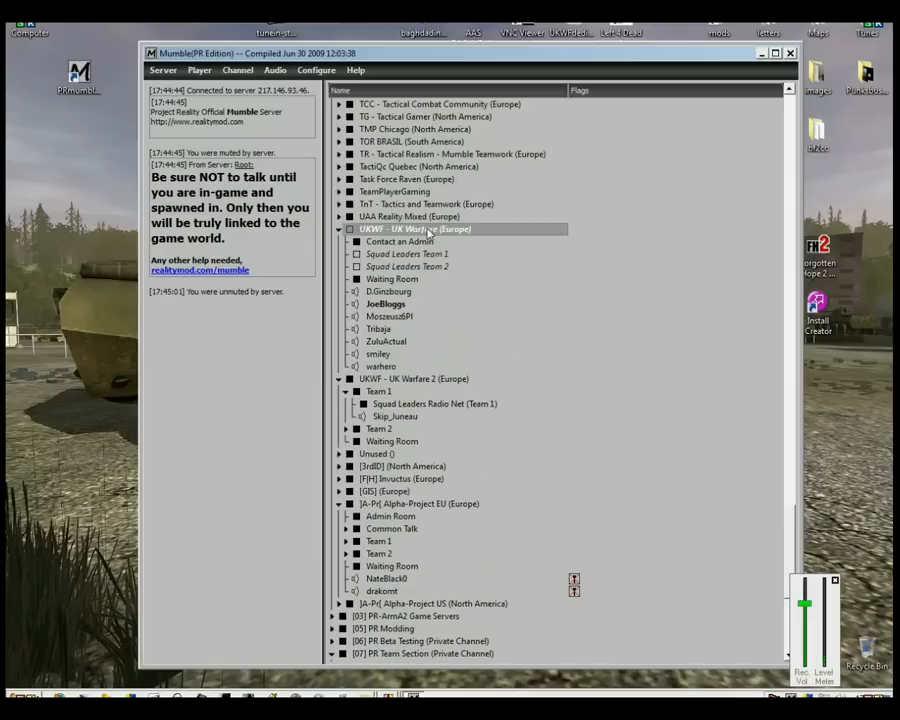
pyautogui.moveTo(399, 241)
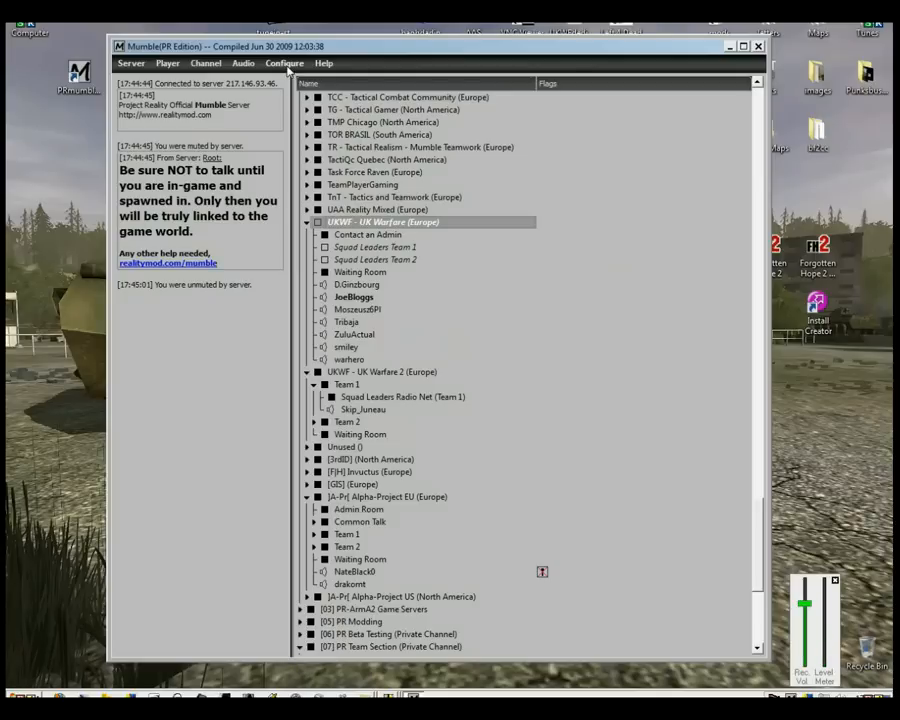
pyautogui.click(285, 63)
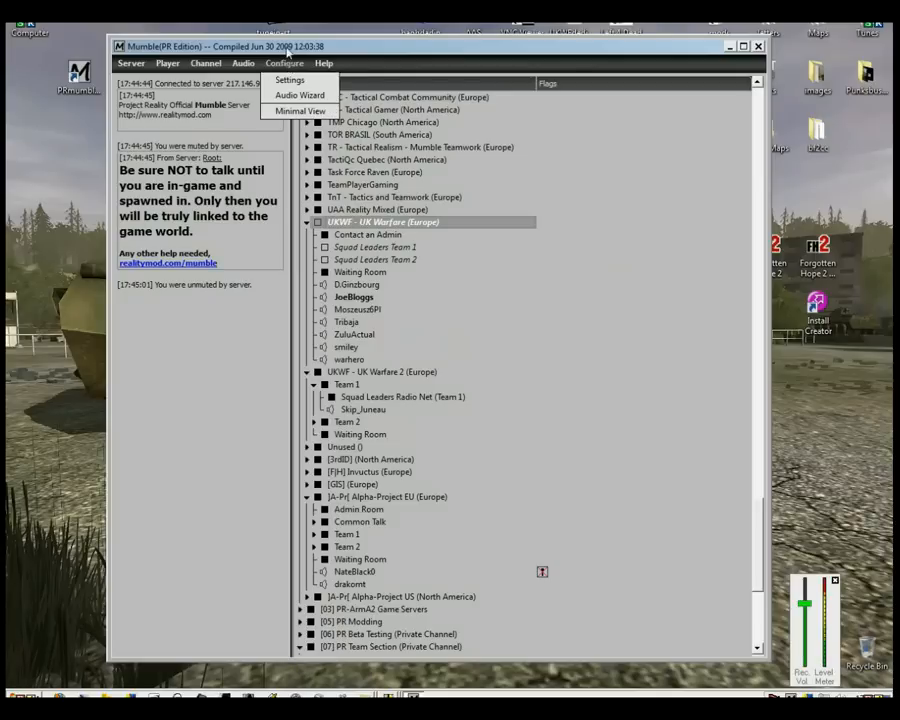
pyautogui.click(284, 63)
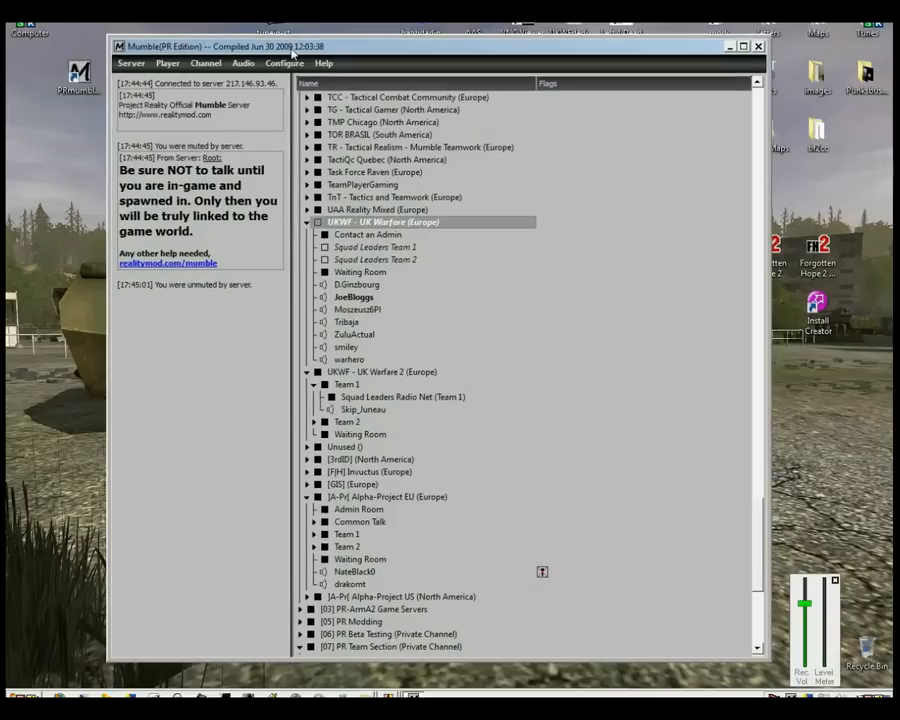
pyautogui.click(284, 62)
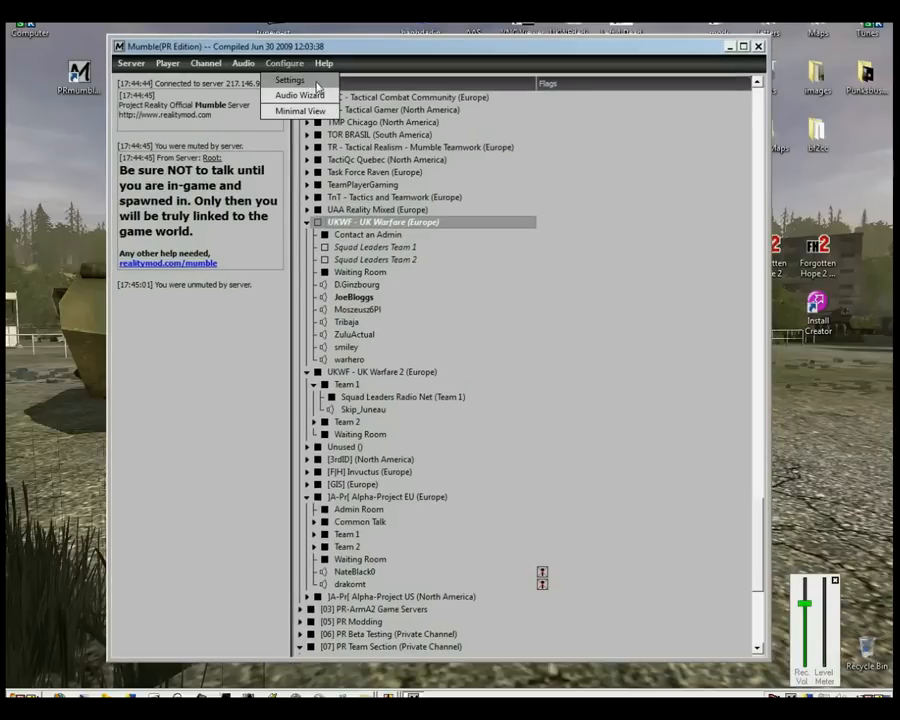
pyautogui.click(289, 79)
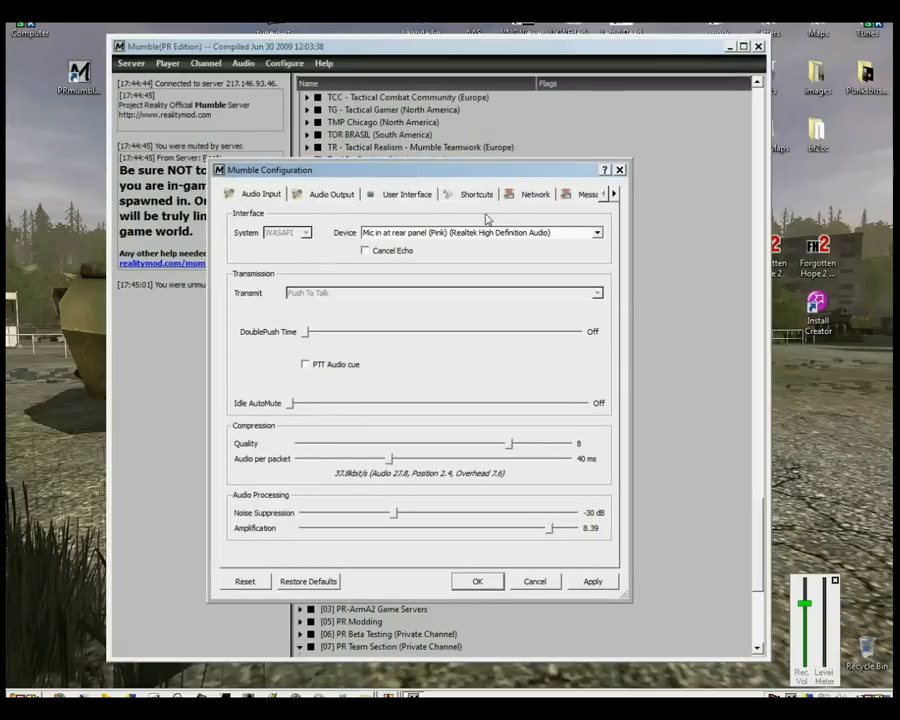
pyautogui.click(477, 194)
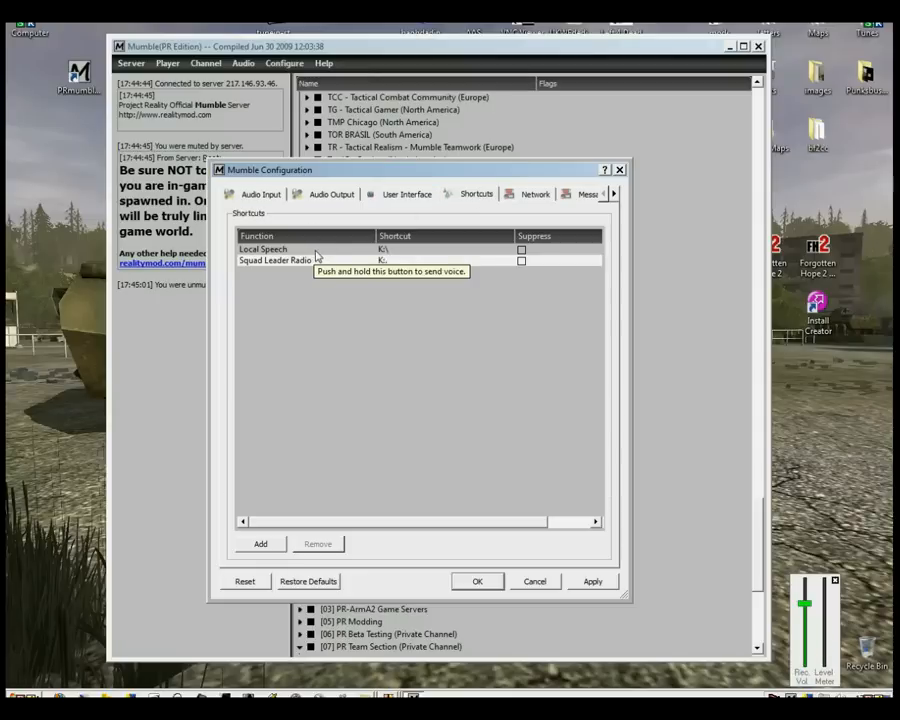
pyautogui.click(275, 260)
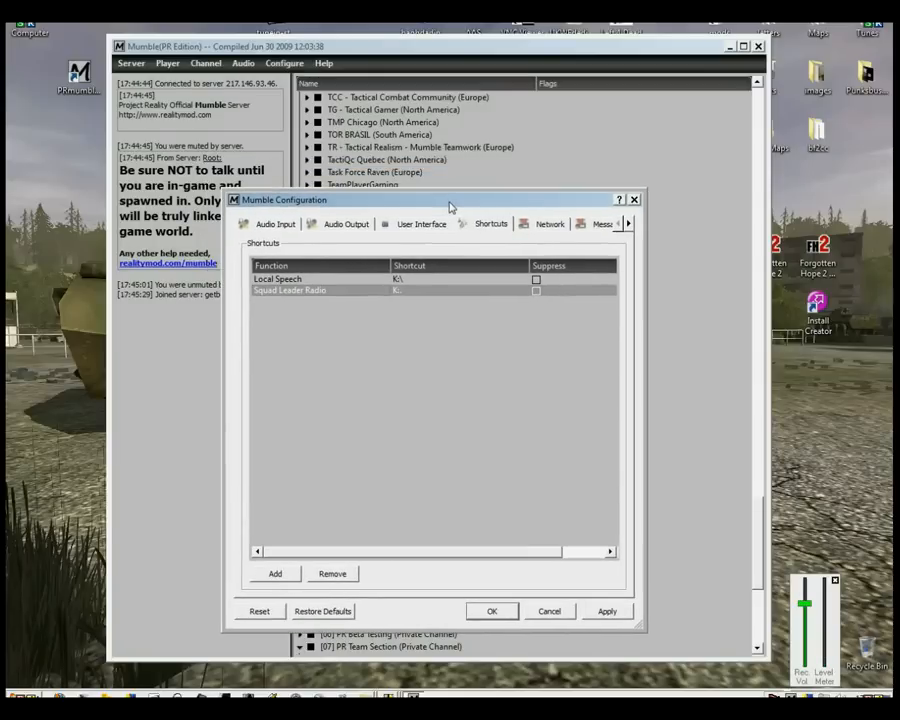
pyautogui.moveTo(450, 199); pyautogui.dragTo(510, 196)
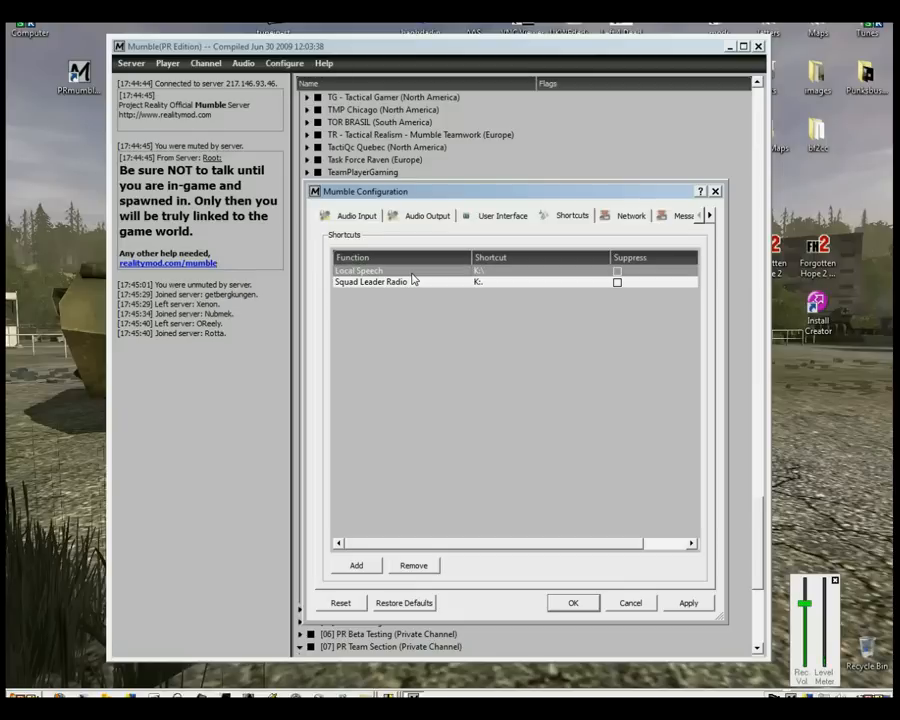
pyautogui.moveTo(562, 296)
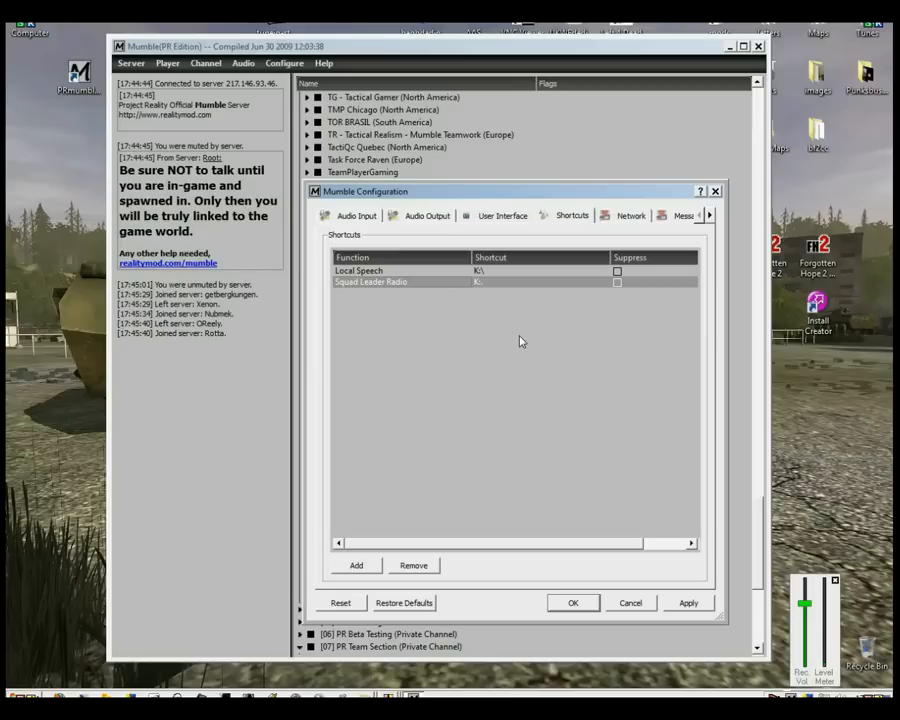
pyautogui.moveTo(519, 341)
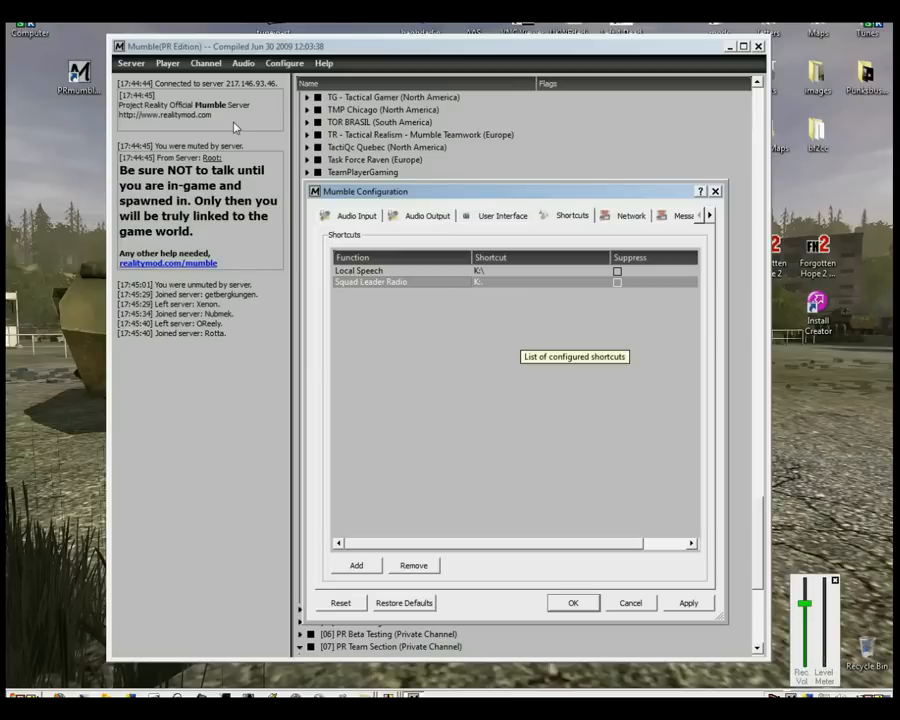
pyautogui.moveTo(630, 610)
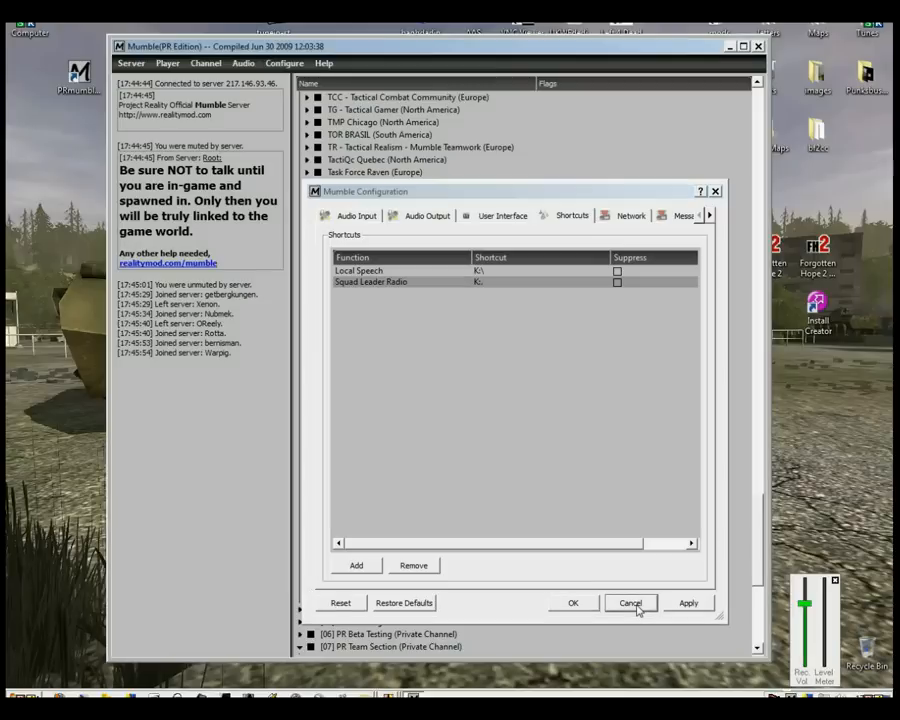
pyautogui.click(630, 602)
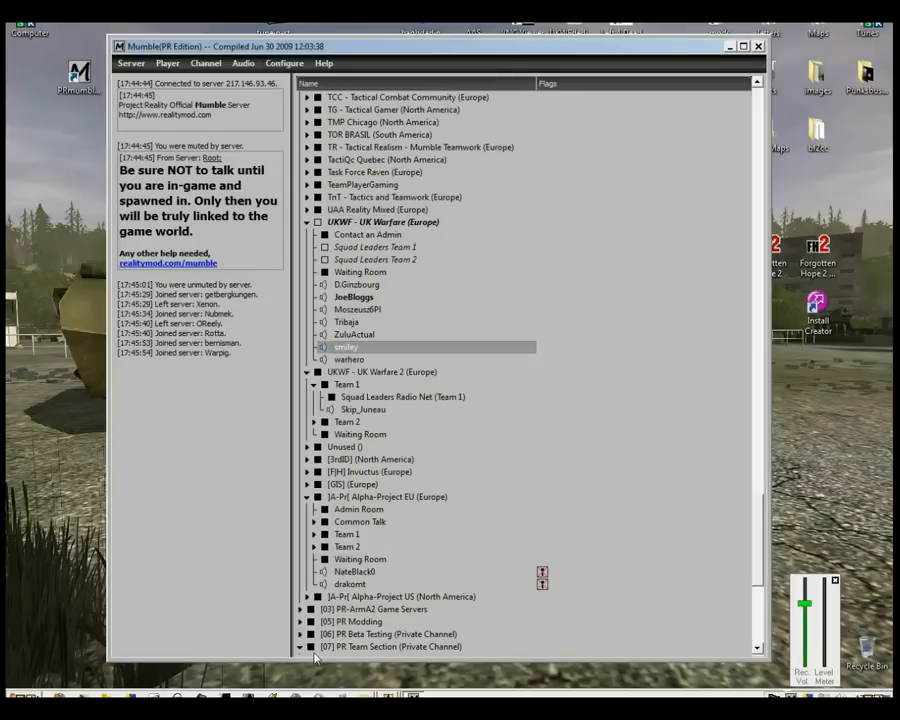